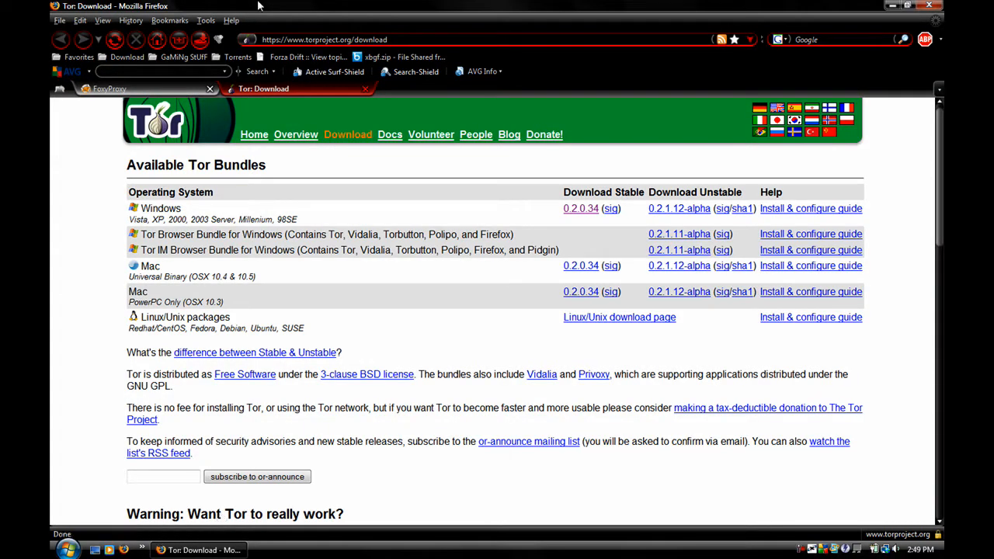
# Step: From the Tor download page, save vidalia-bundle-0.2.0.34-0.1.10.exe to the desktop
pyautogui.click(109, 88)
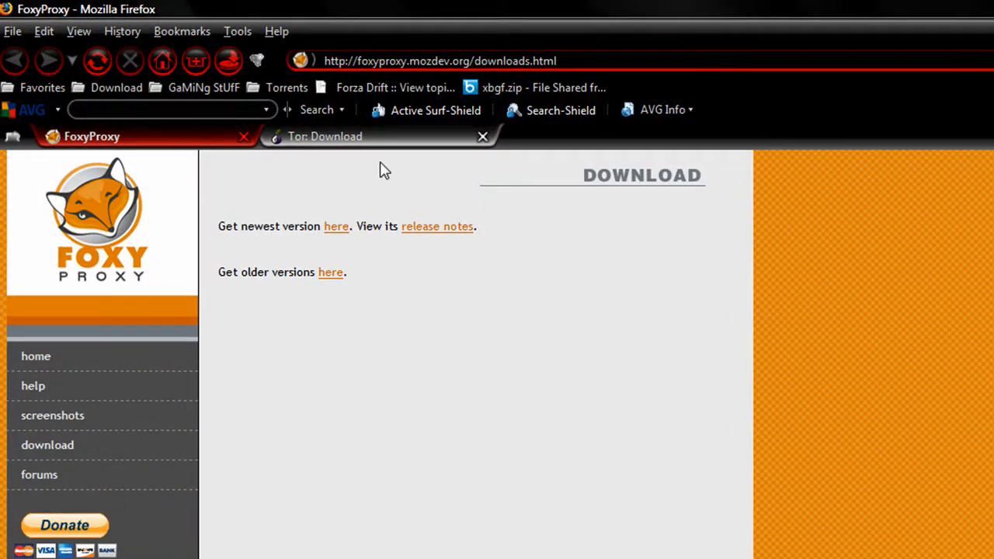
pyautogui.click(324, 135)
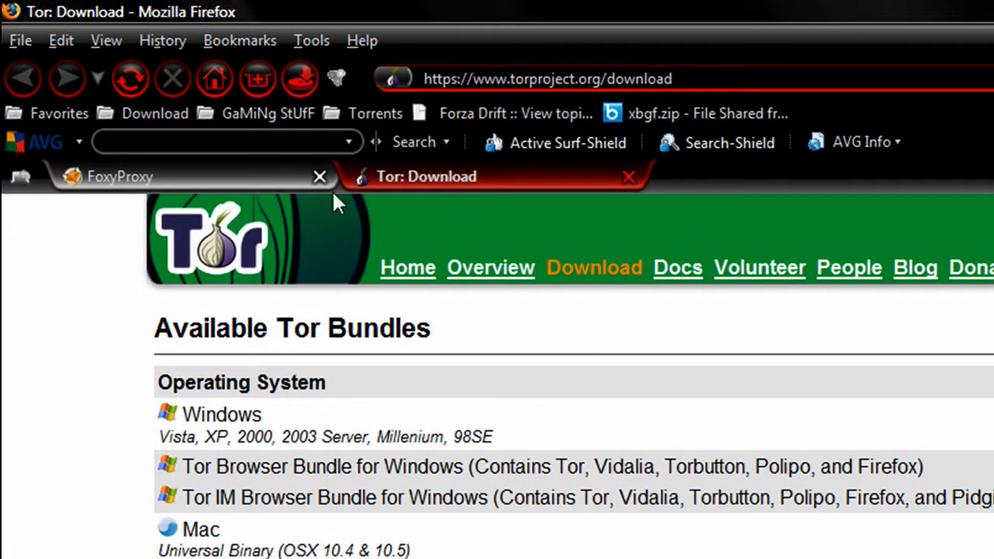
pyautogui.moveTo(218, 180)
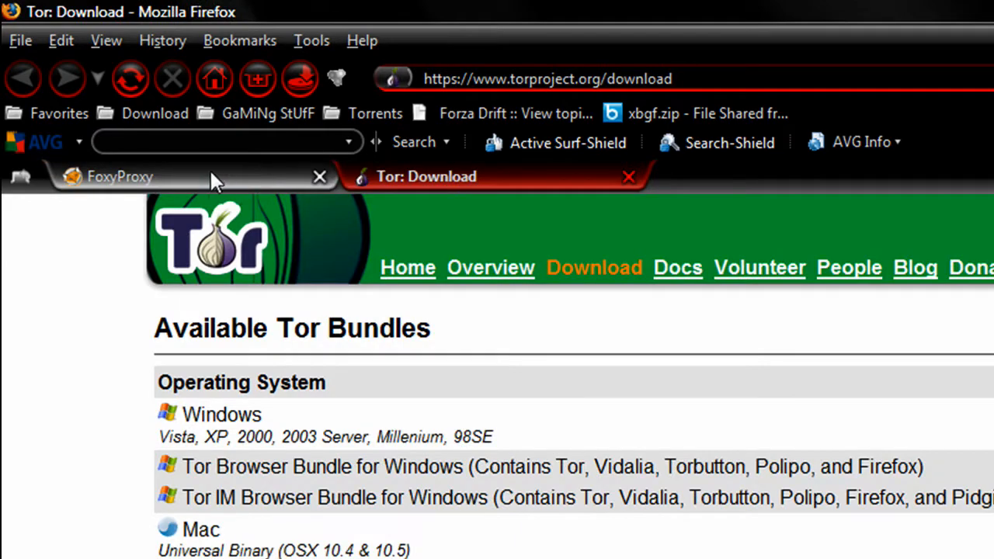
pyautogui.click(120, 176)
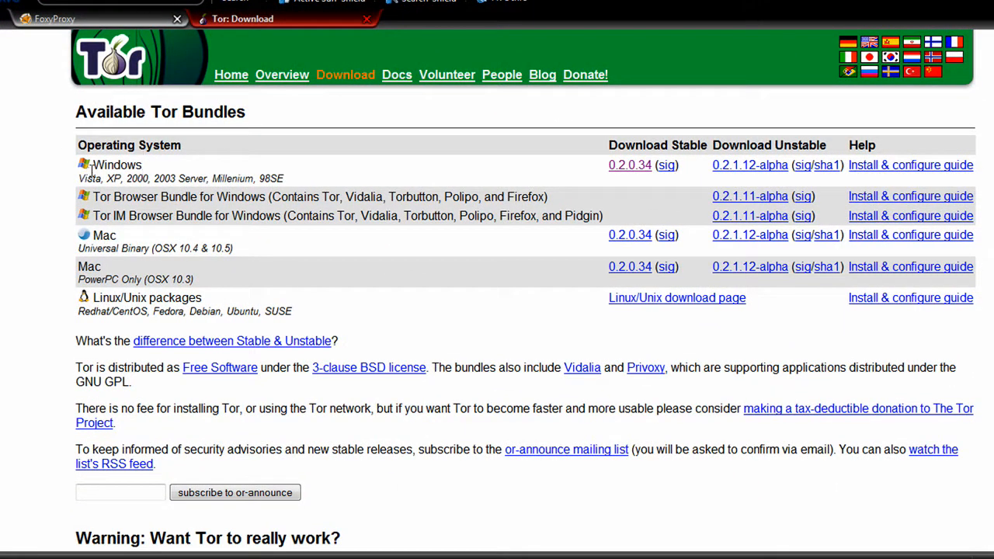
pyautogui.doubleClick(117, 165)
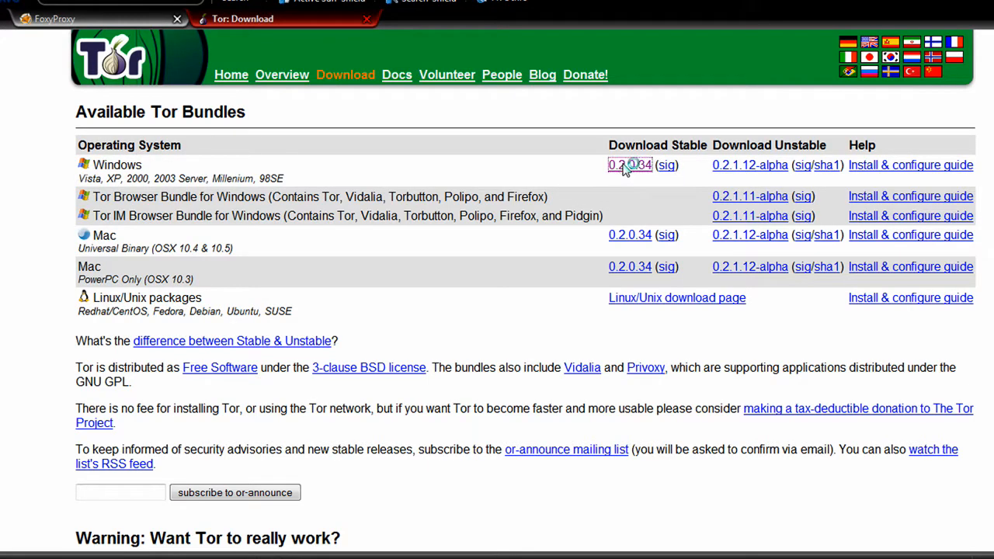
pyautogui.click(628, 164)
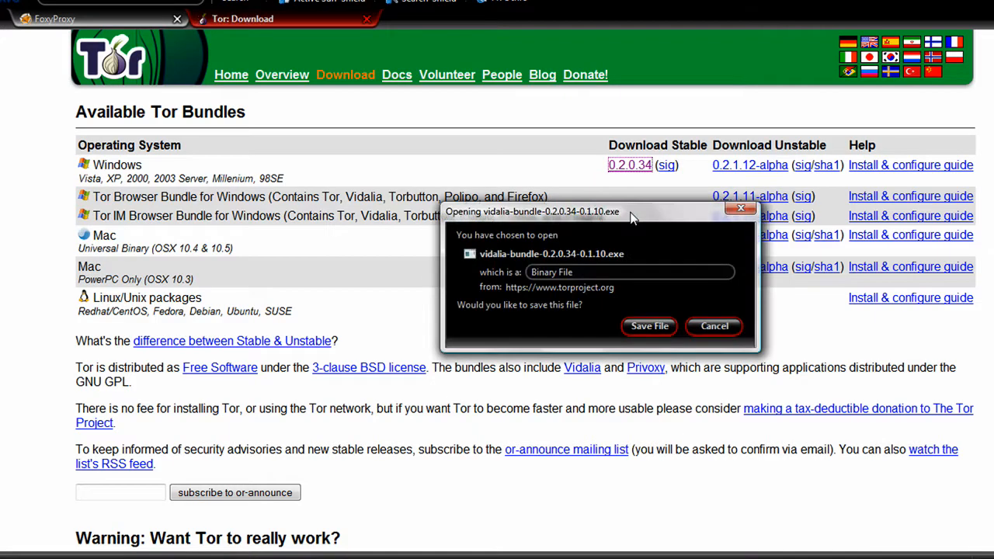
pyautogui.click(649, 325)
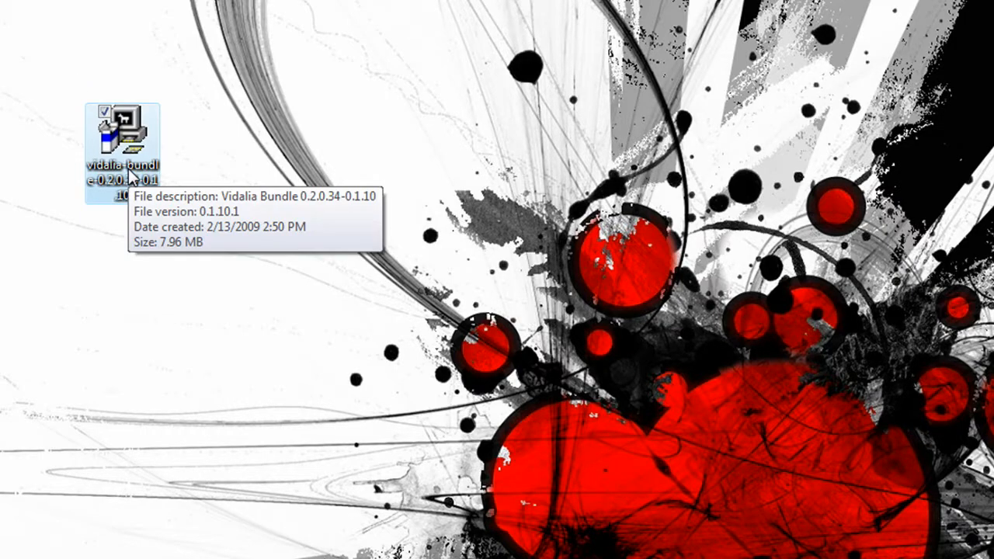
# Step: Run the Vidalia bundle installer in English with the Full component install
pyautogui.doubleClick(120, 136)
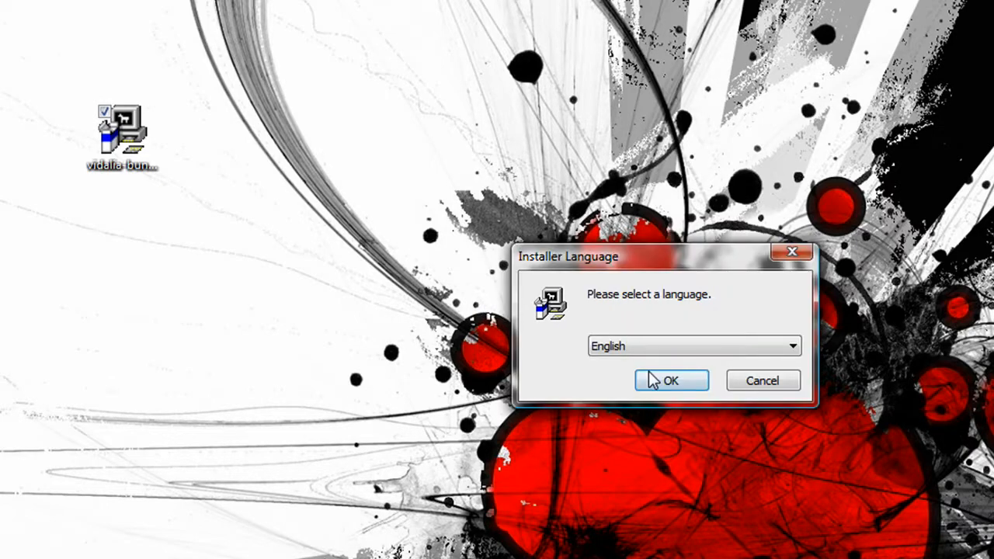
pyautogui.click(670, 380)
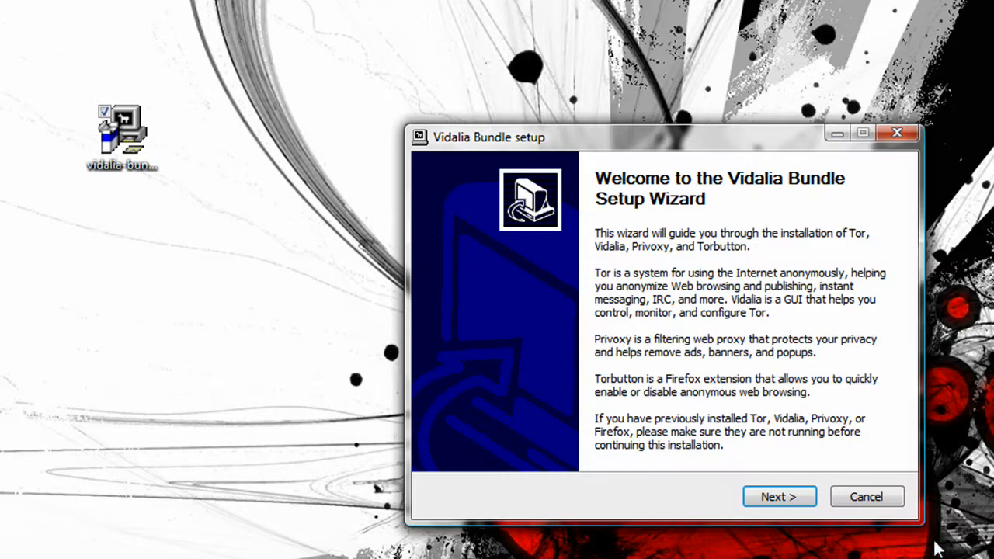
pyautogui.click(779, 496)
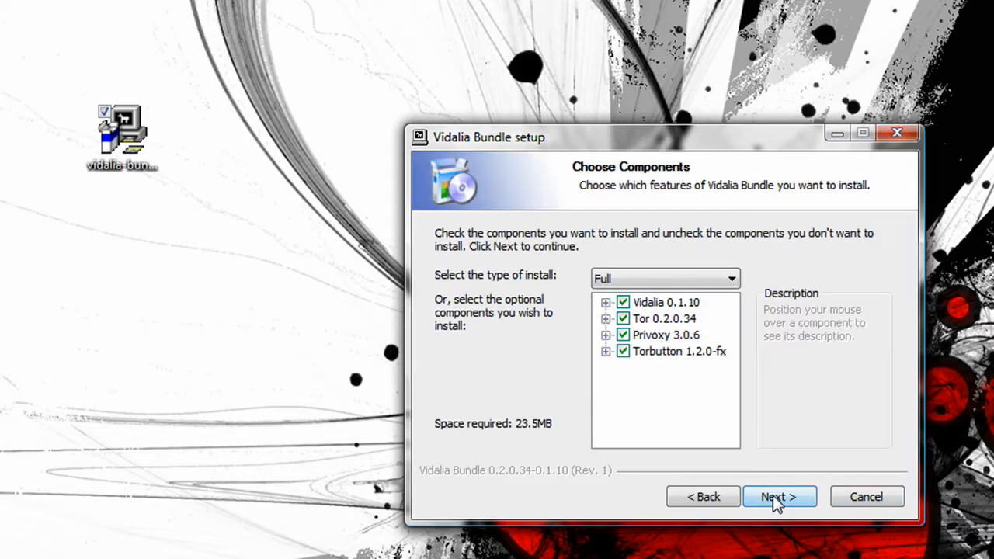
pyautogui.click(779, 496)
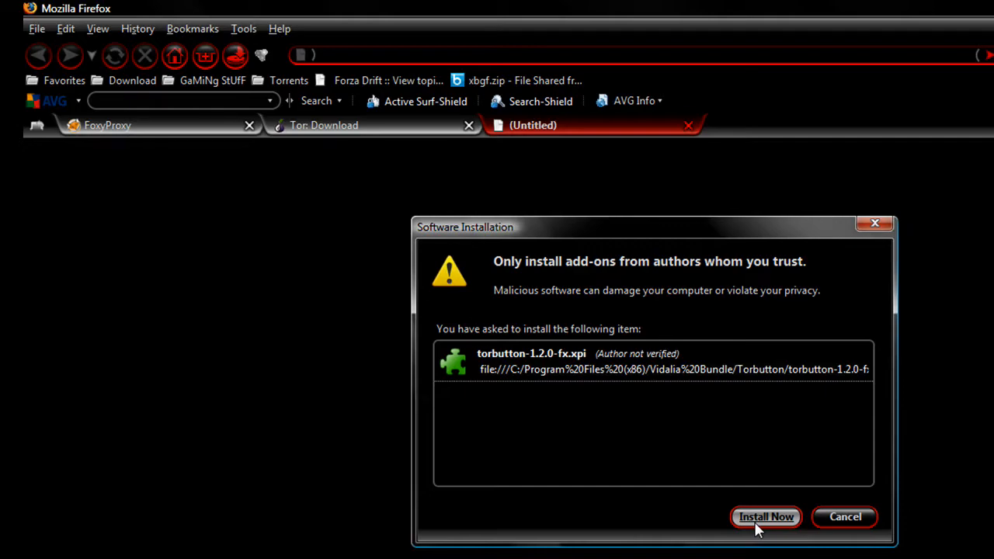
# Step: Approve installing torbutton-1.2.0-fx.xpi and return to the desktop
pyautogui.click(765, 517)
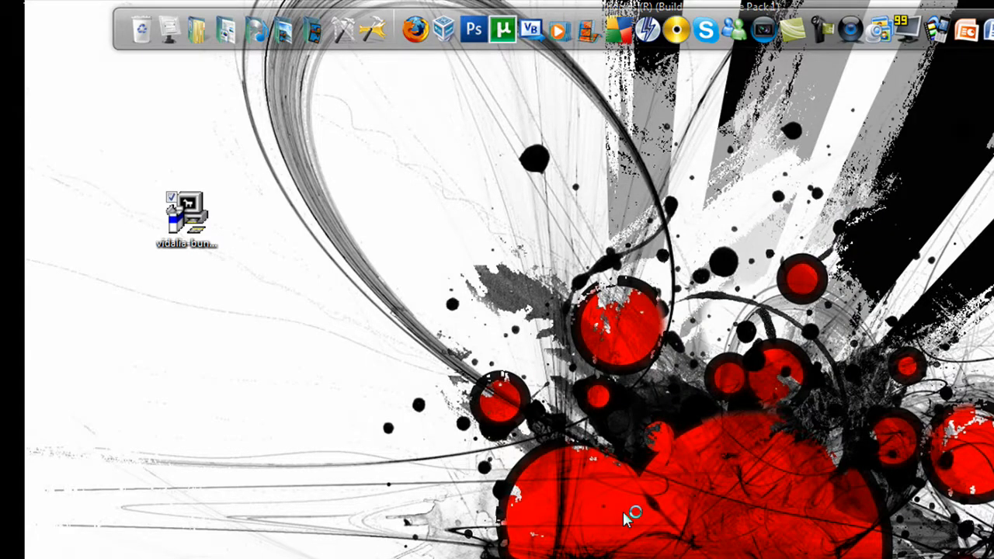
pyautogui.click(413, 30)
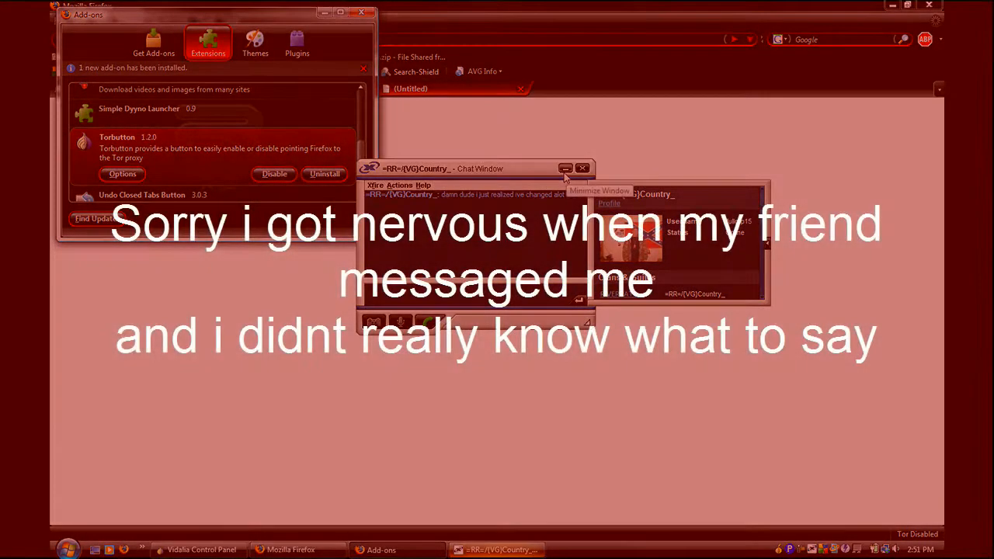
# Step: Minimize the chat window, close Add-ons, and show the FoxyProxy download page
pyautogui.click(565, 167)
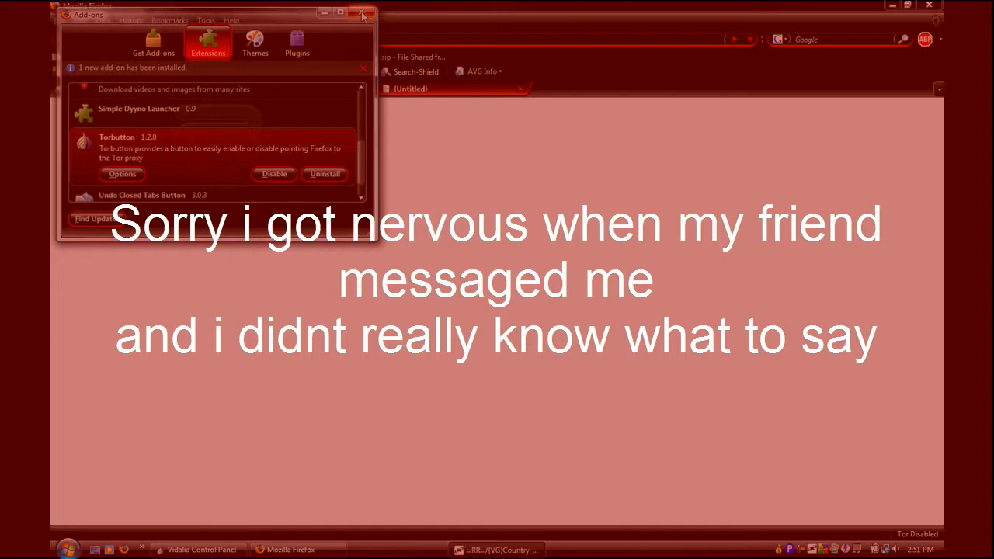
pyautogui.click(361, 14)
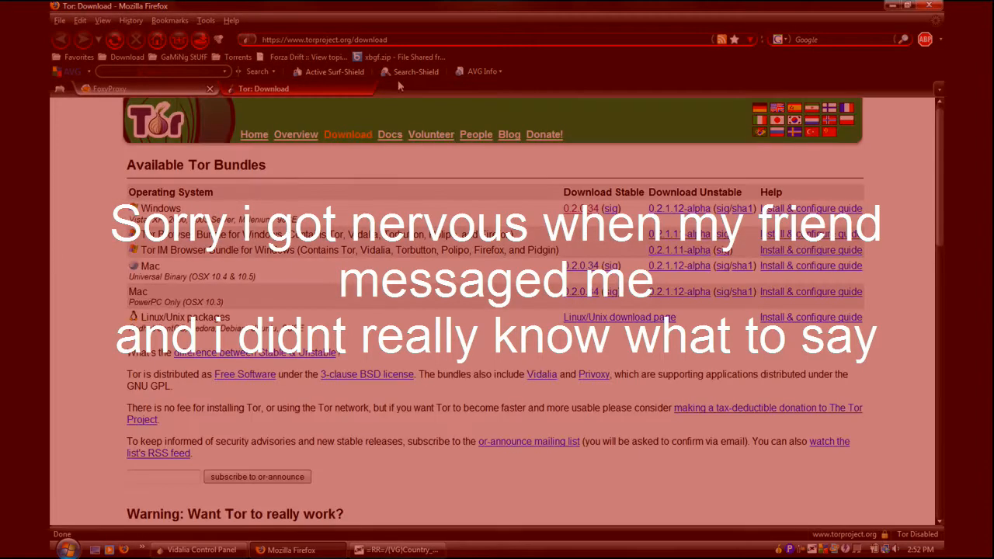
pyautogui.click(108, 88)
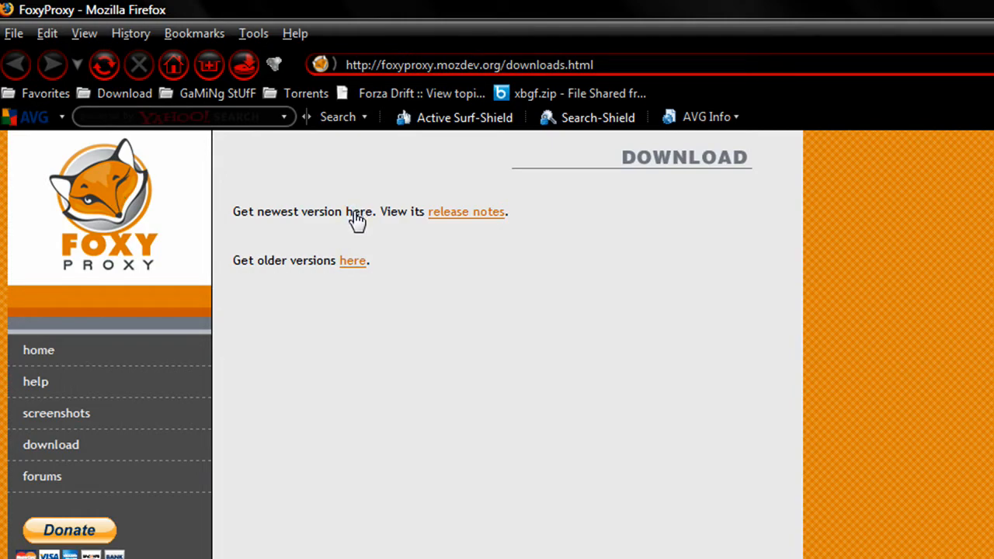
# Step: Add the newest FoxyProxy version, 2.8.11, to Firefox and approve installation
pyautogui.click(358, 211)
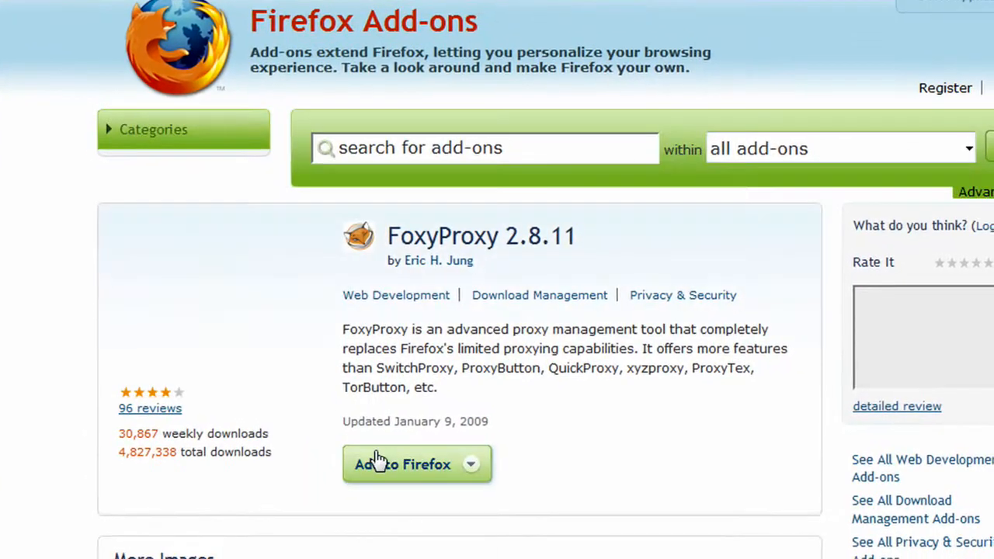
pyautogui.click(403, 463)
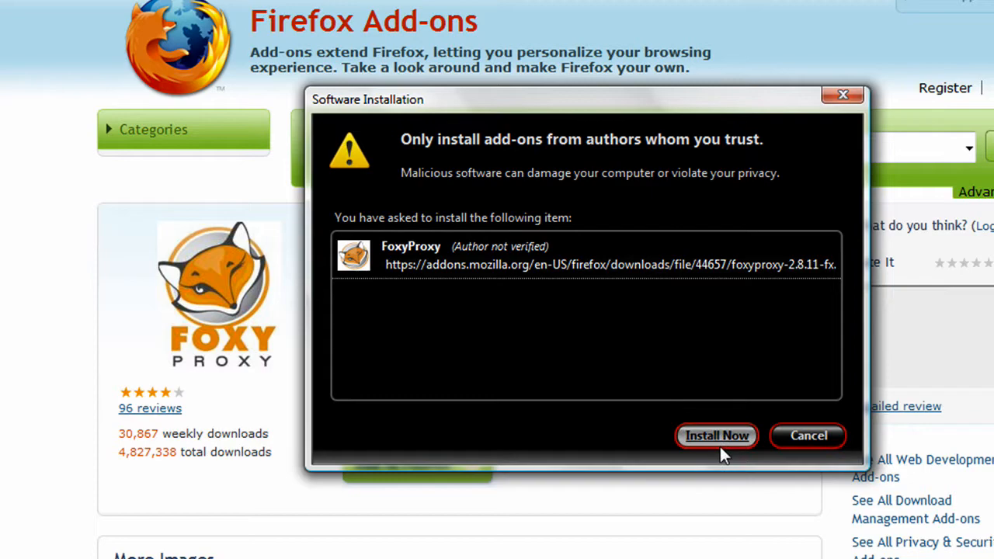
pyautogui.click(715, 435)
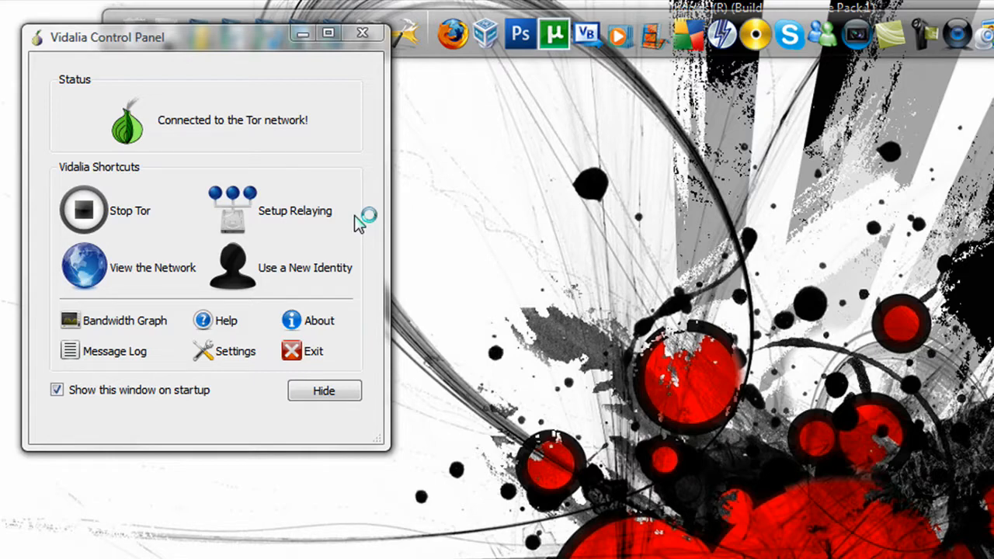
pyautogui.moveTo(349, 242)
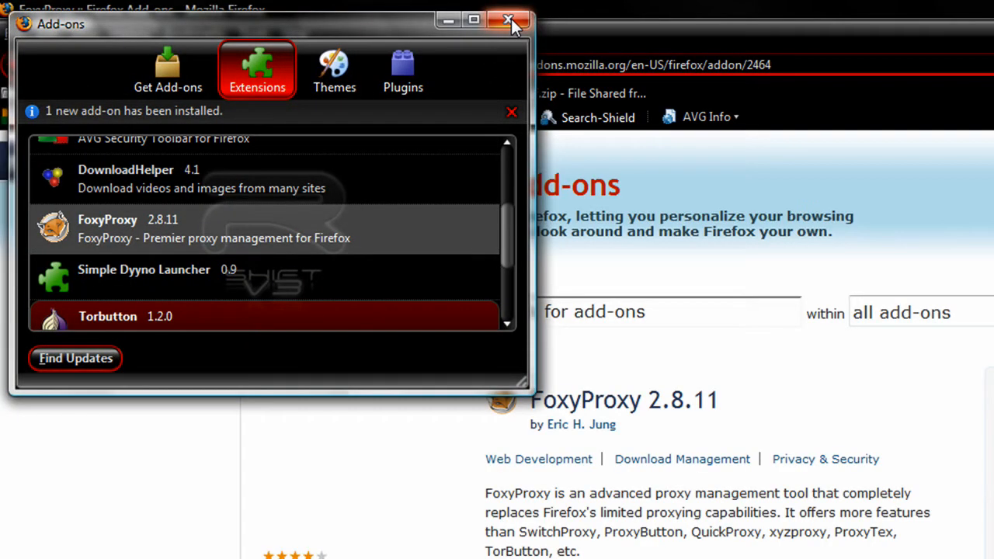
# Step: Close the Add-ons list showing FoxyProxy 2.8.11 and Torbutton 1.2.0
pyautogui.click(508, 20)
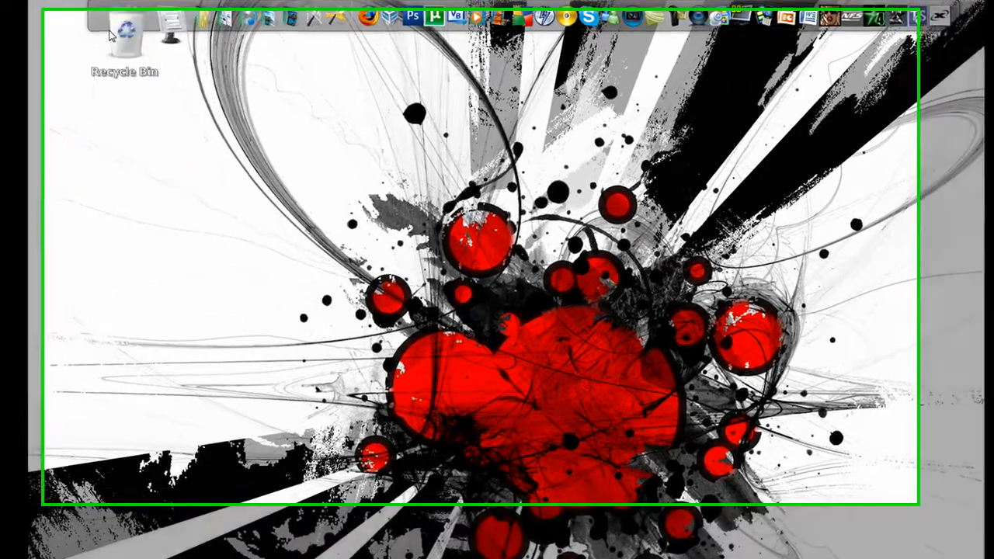
# Step: Launch Vidalia from Start > All Programs > Vidalia Bundle
pyautogui.click(8, 555)
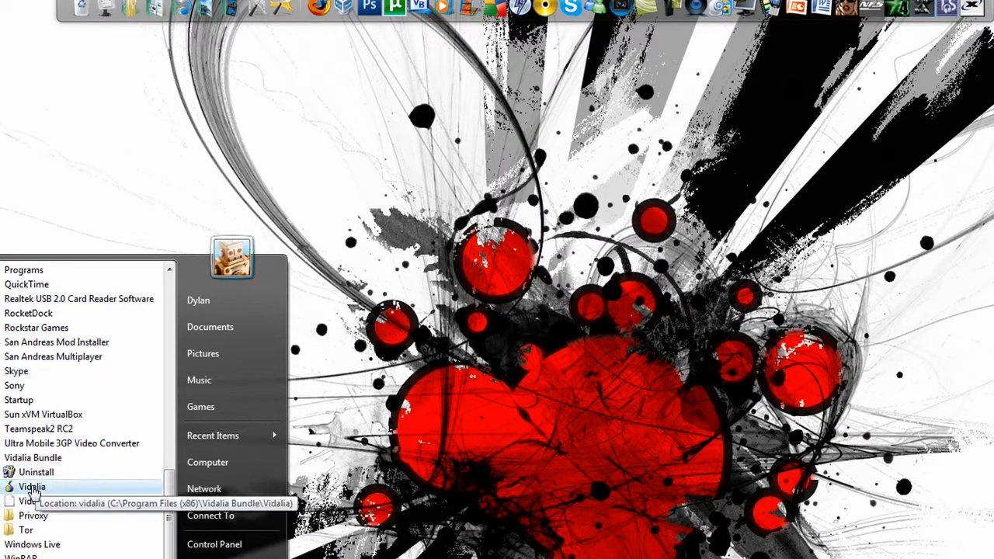
pyautogui.click(31, 486)
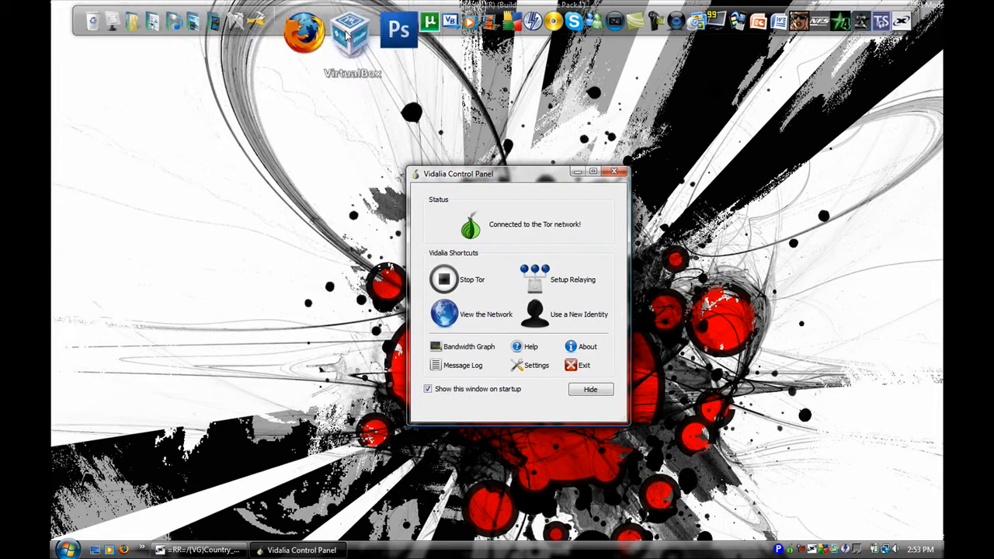
# Step: Bring Firefox forward on the YouTube home page and scroll down
pyautogui.click(303, 33)
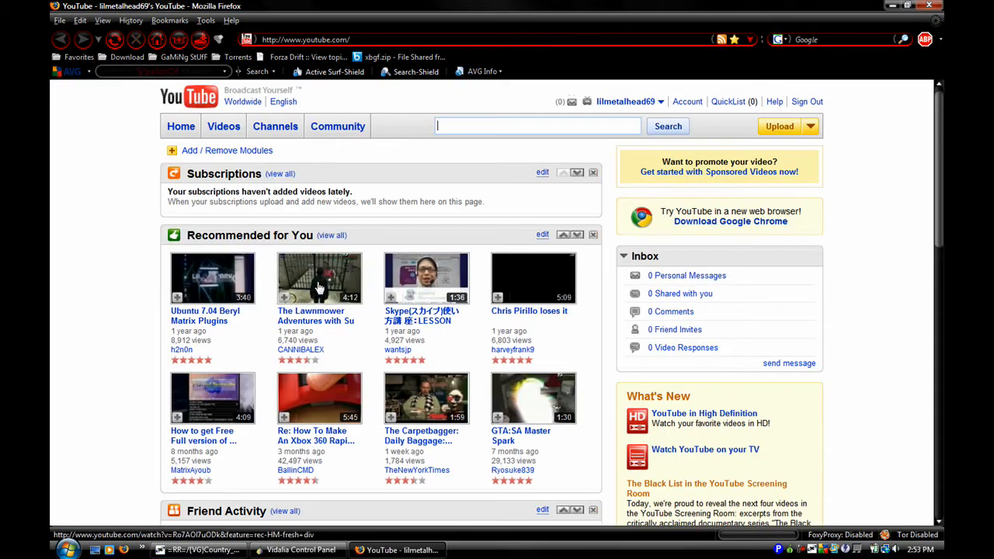
pyautogui.scroll(-3)
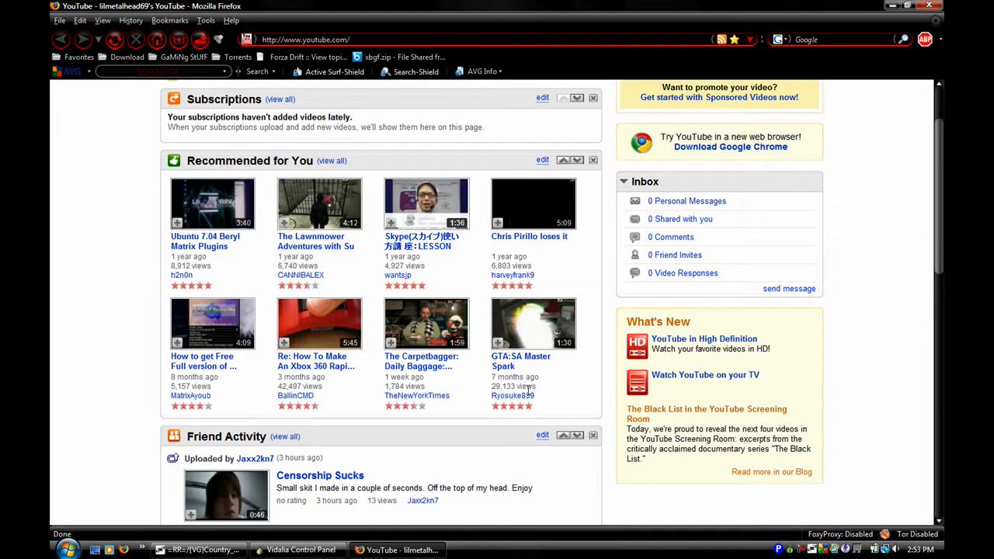
pyautogui.moveTo(774, 526)
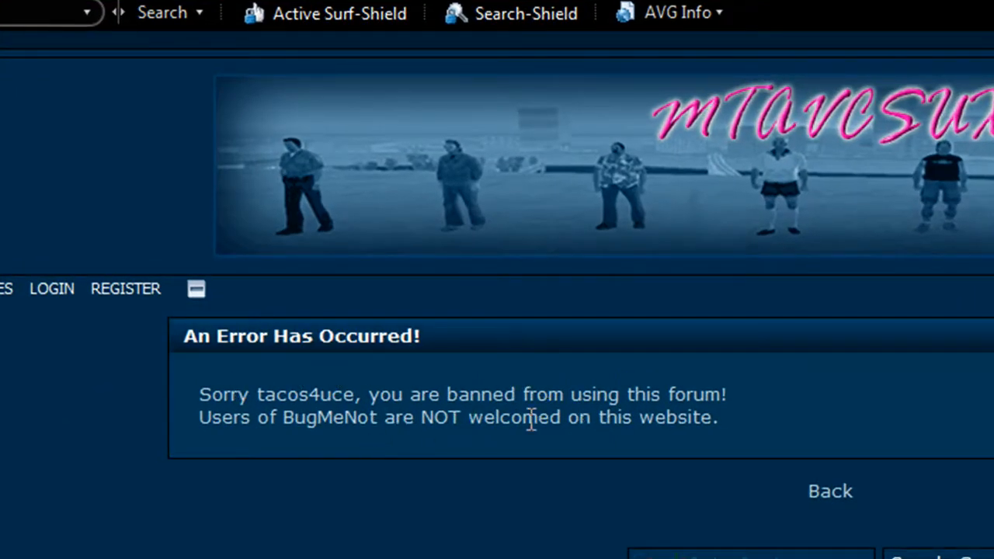
# Step: Highlight the 'you are banned from using this forum!' sentence, then scroll down
pyautogui.moveTo(369, 393); pyautogui.dragTo(613, 393)
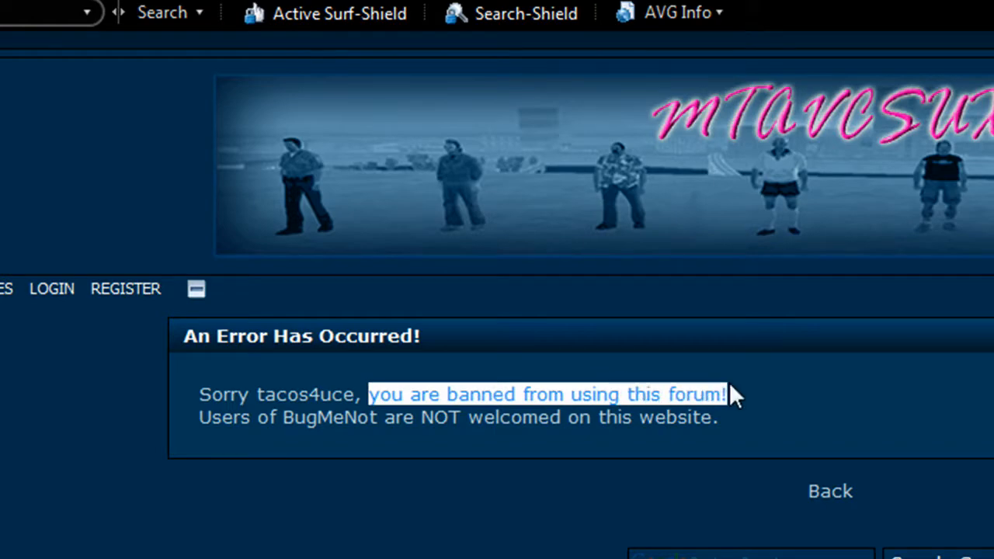
pyautogui.scroll(-3)
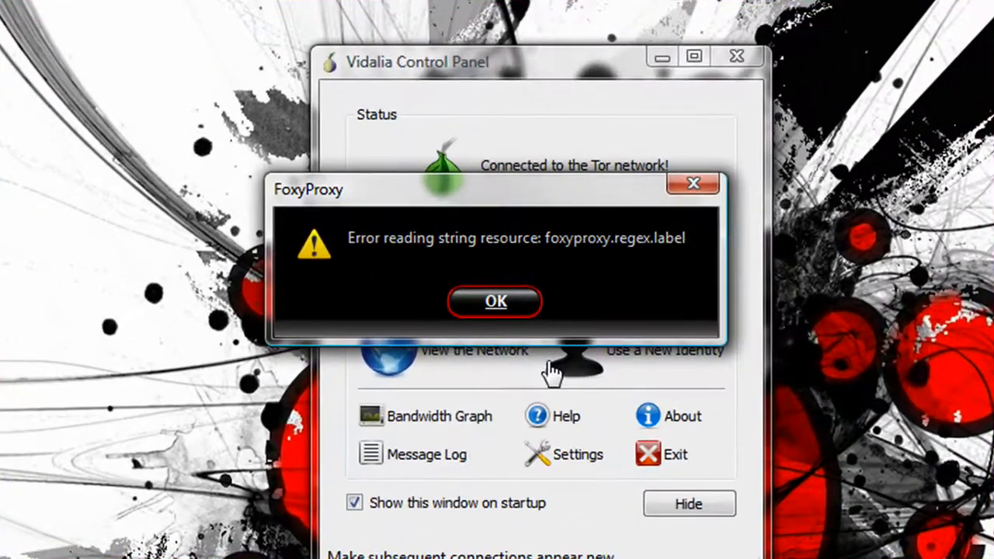
# Step: Dismiss both FoxyProxy 'Error reading string resource' dialogs
pyautogui.click(496, 301)
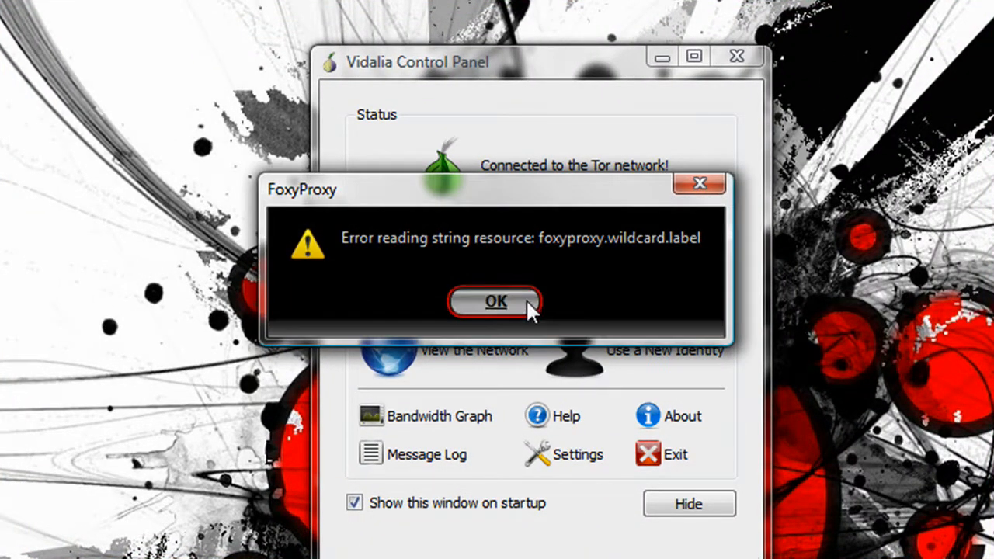
pyautogui.click(495, 301)
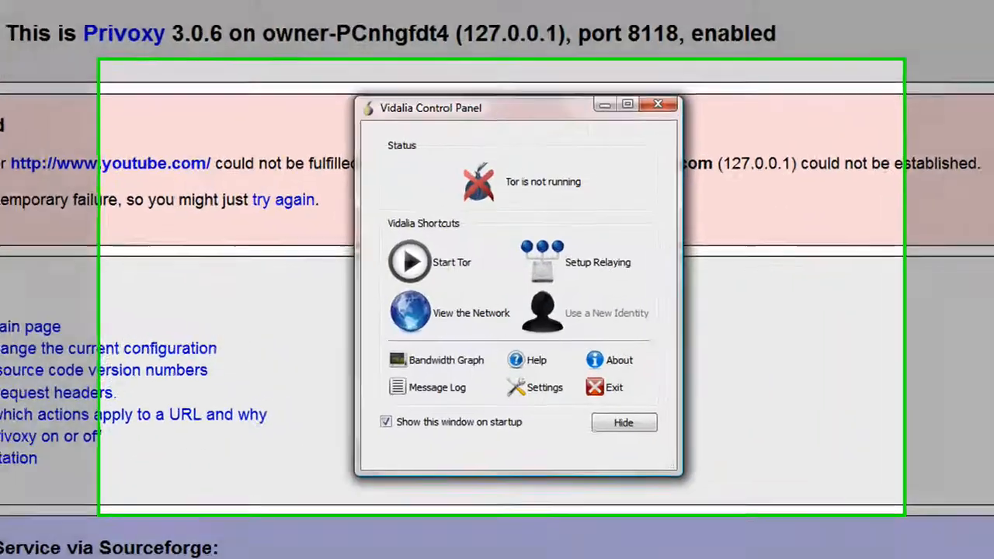
# Step: Restart Tor in Vidalia, confirm the network connection, and request a new identity
pyautogui.click(409, 261)
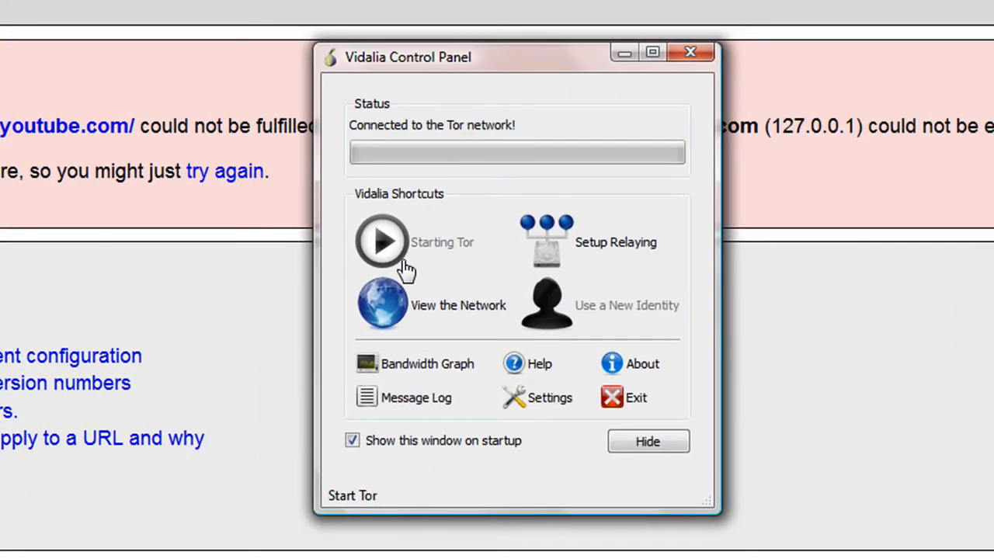
pyautogui.click(381, 242)
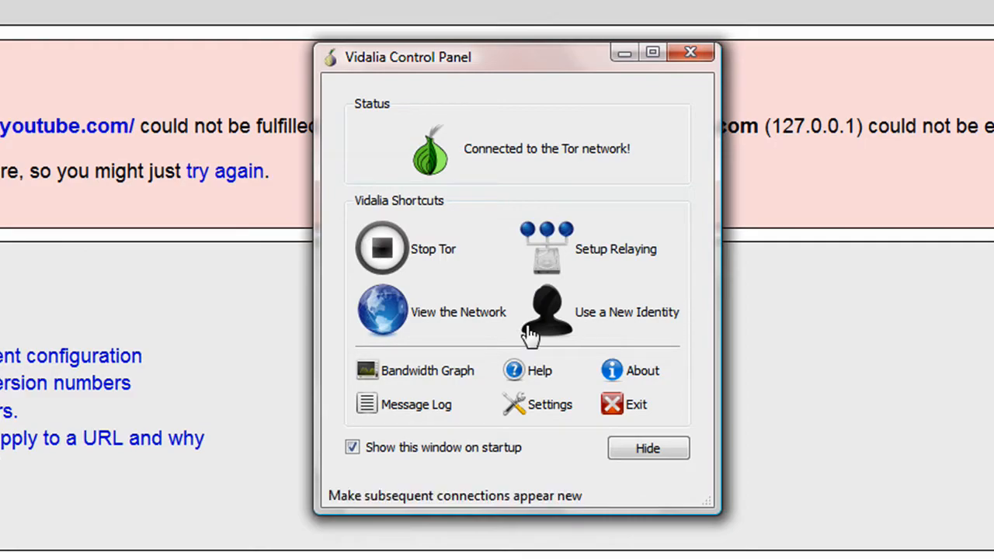
pyautogui.click(546, 311)
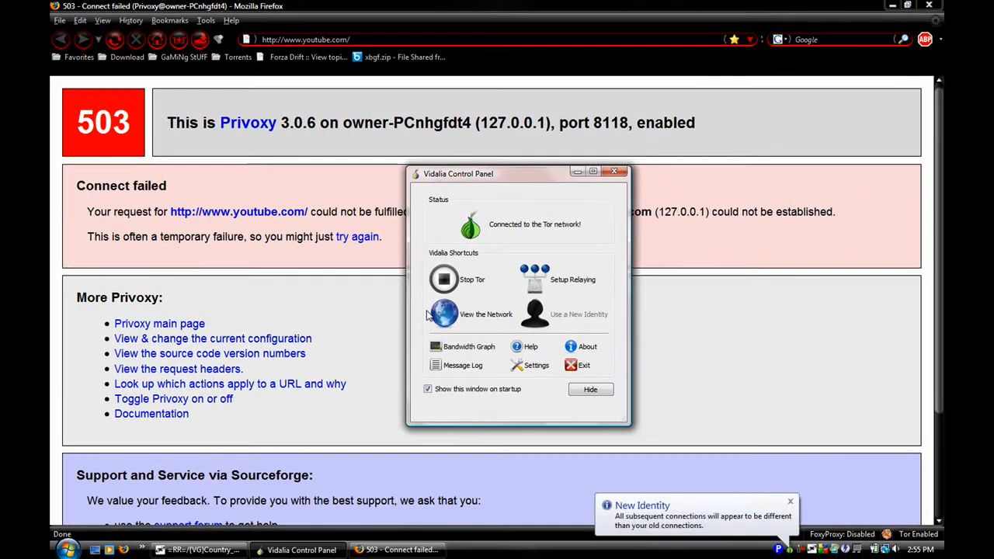
# Step: Load the mtavcsux.net forum through Tor, reaching its members-only login page
pyautogui.click(182, 56)
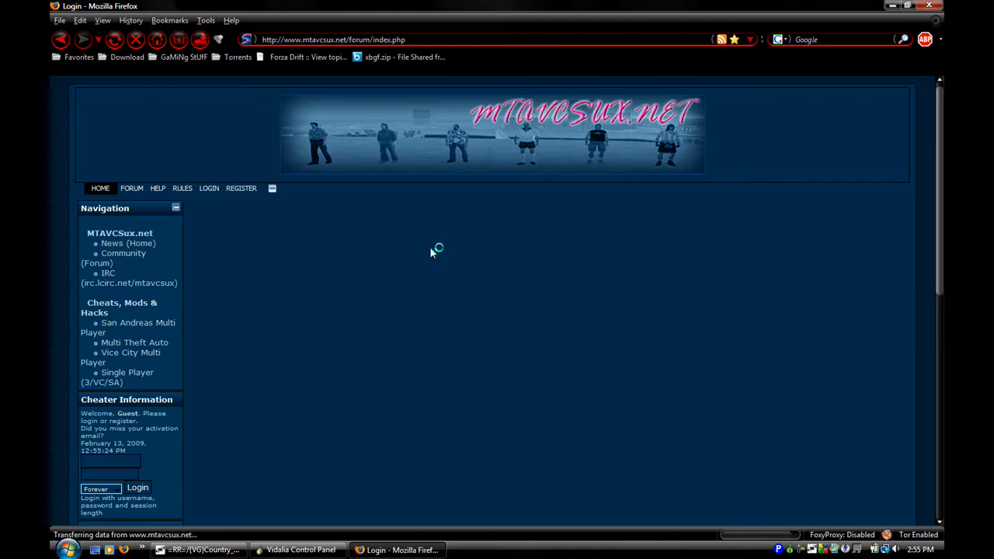
pyautogui.click(209, 188)
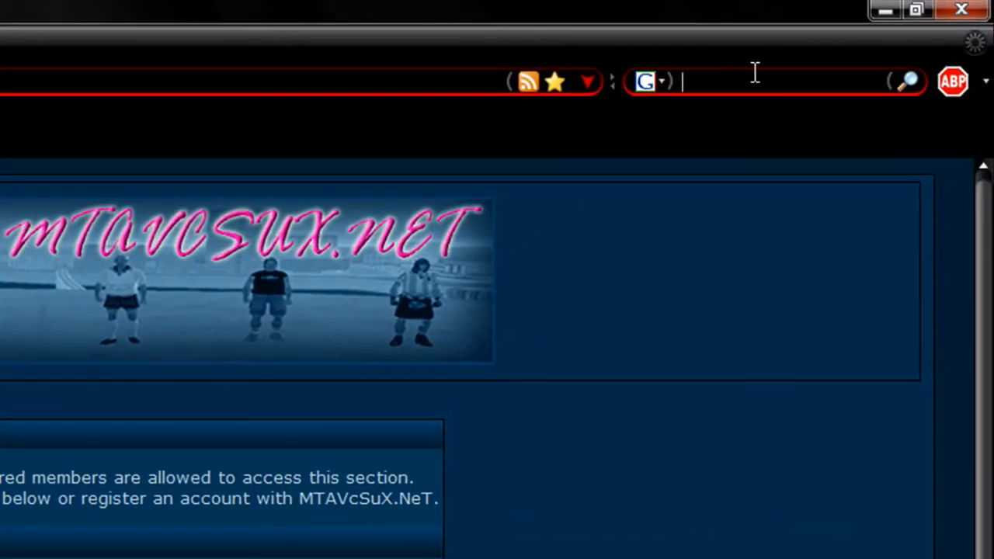
# Step: Search Google for 'my ip' and open the whatismyip.com result
pyautogui.write('my ip')
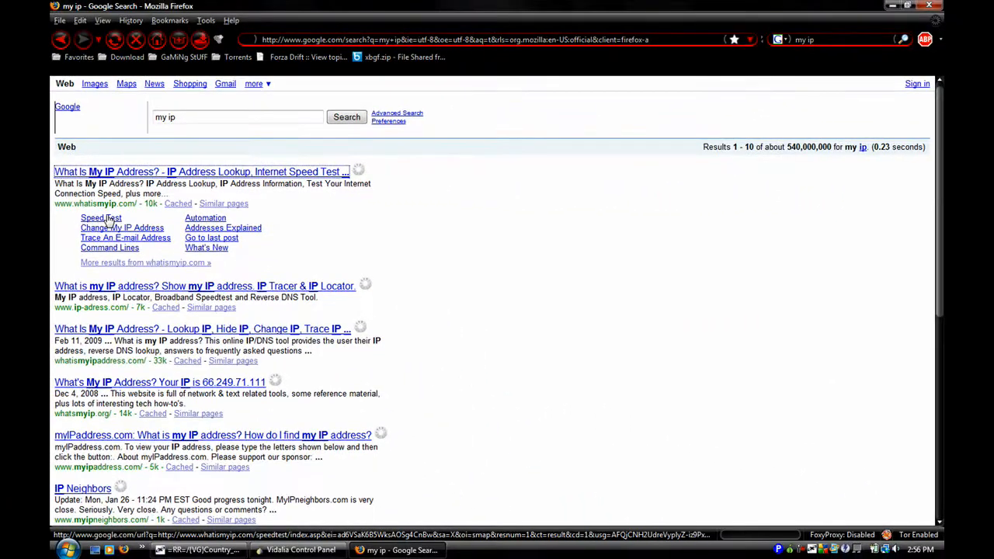
pyautogui.click(199, 171)
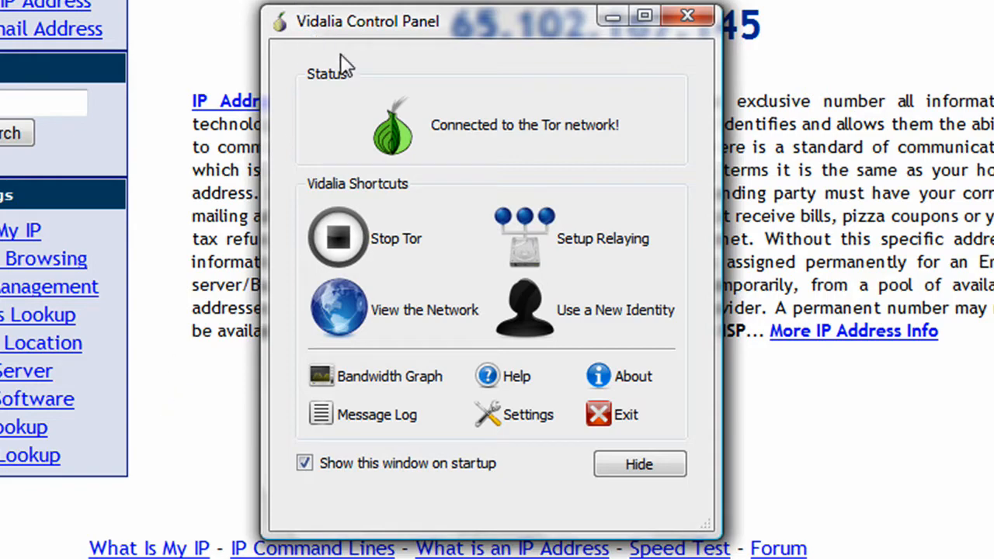
pyautogui.moveTo(487, 200)
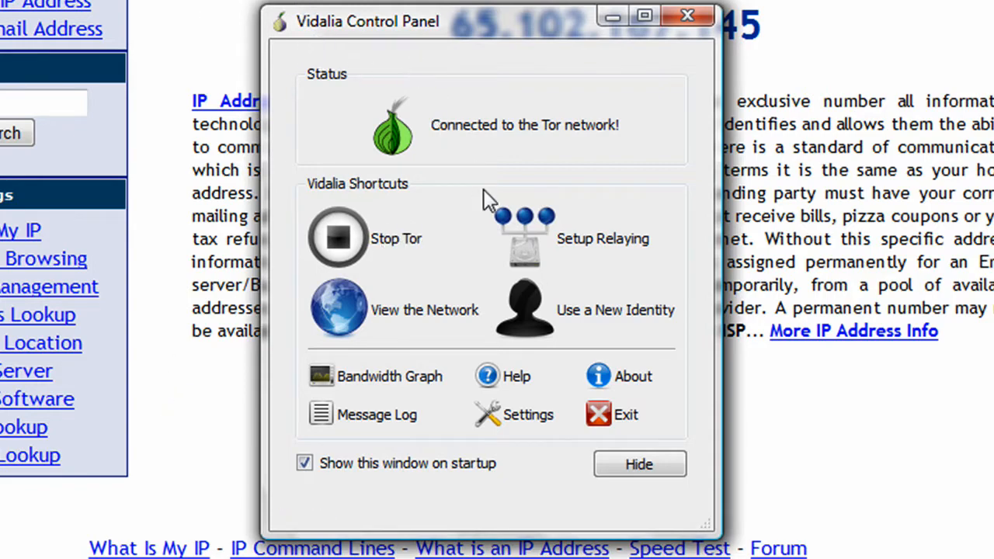
pyautogui.moveTo(558, 318)
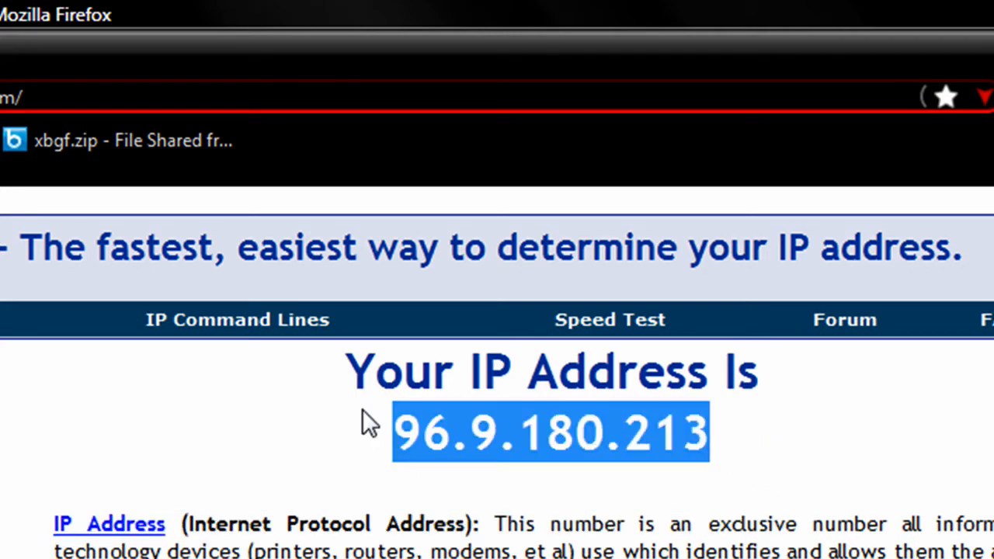
pyautogui.moveTo(399, 415)
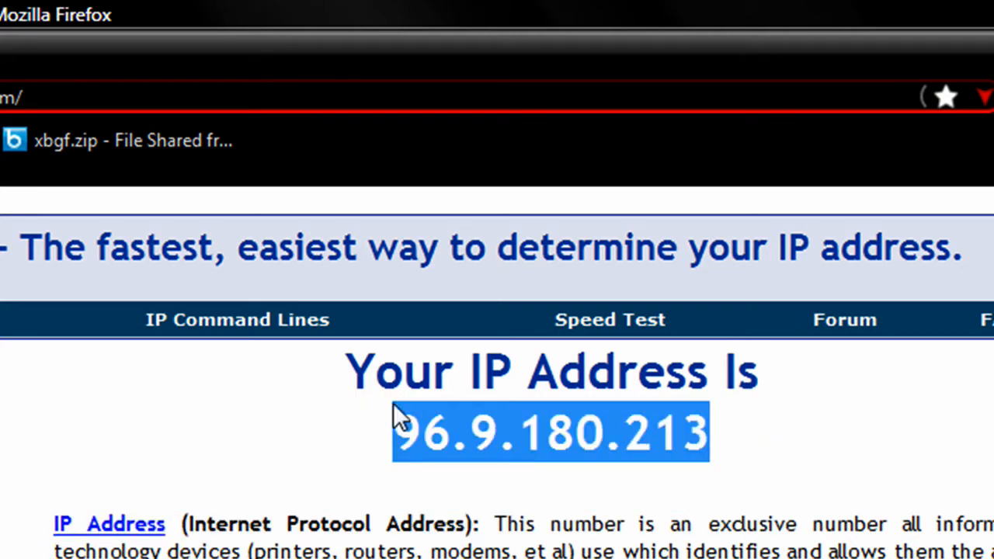